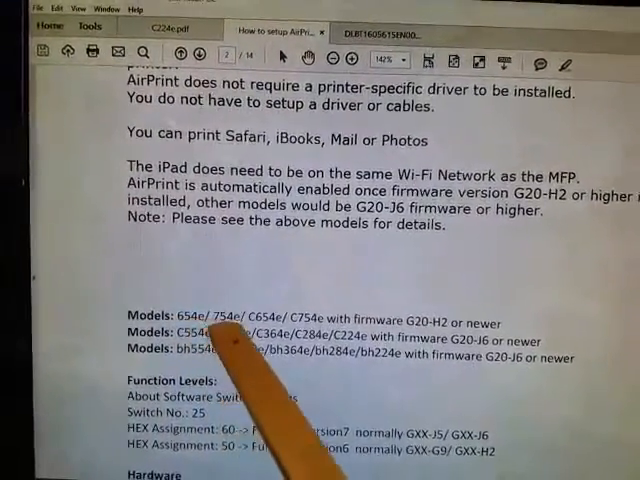
- Scroll the AirPrint guide to the Models and Function Levels section with Switch No. 25 and HEX 60
{"action": "scroll", "scroll_direction": "up", "scroll_amount": 3}
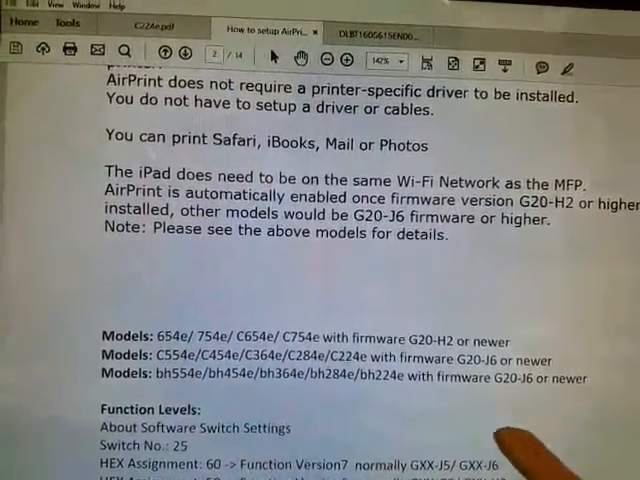
{"action": "scroll", "scroll_direction": "down", "scroll_amount": 3}
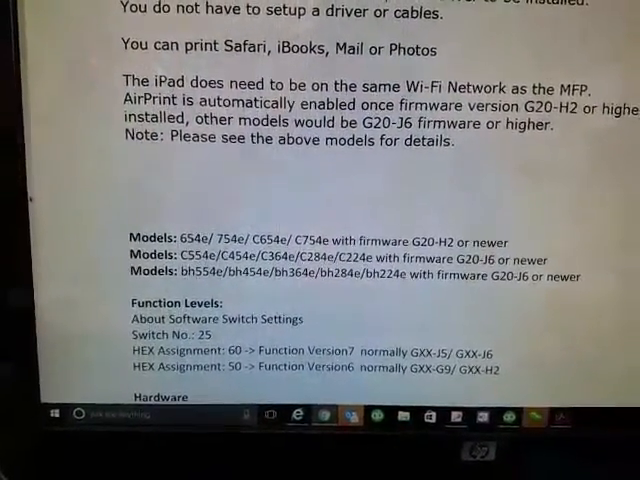
{"action": "scroll", "scroll_direction": "up", "scroll_amount": 3}
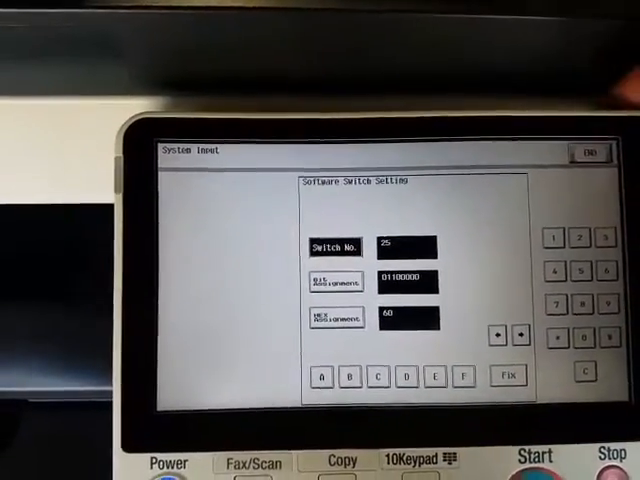
- Exit service mode via End and Exit, then reach the Administrator Settings password keyboard
{"action": "left_click", "coordinate": [590, 152]}
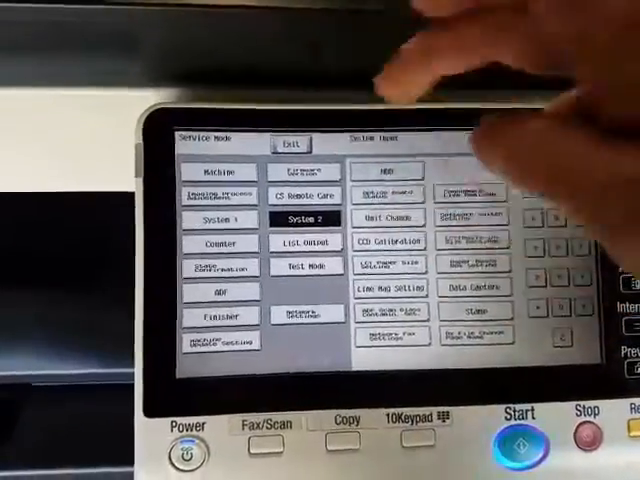
{"action": "left_click", "coordinate": [284, 142]}
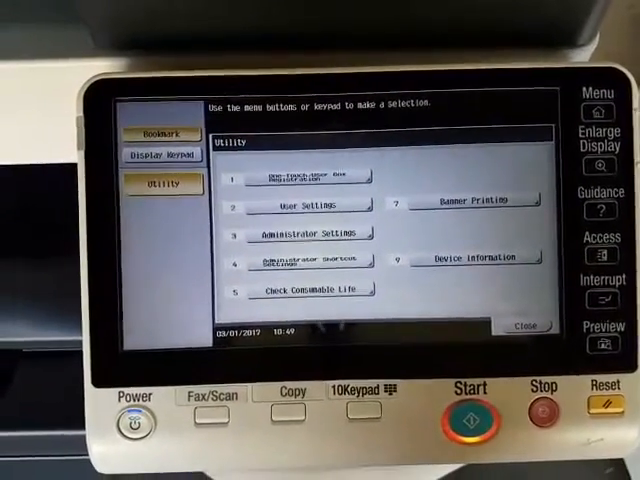
{"action": "left_click", "coordinate": [312, 232]}
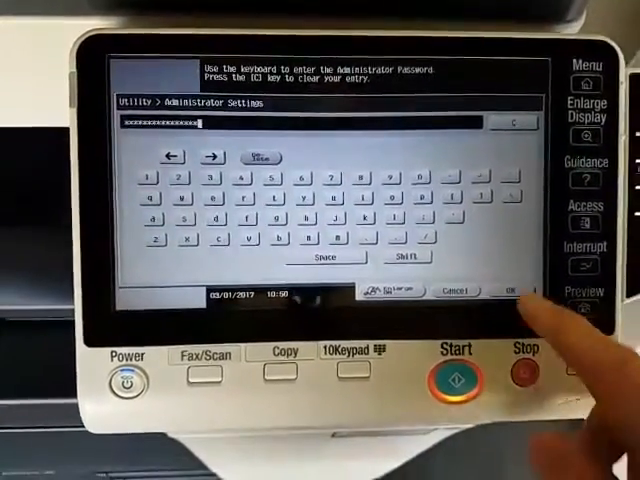
- Confirm the admin password, then reach Network Settings > Bonjour Setting with its on/off choice
{"action": "left_click", "coordinate": [510, 292]}
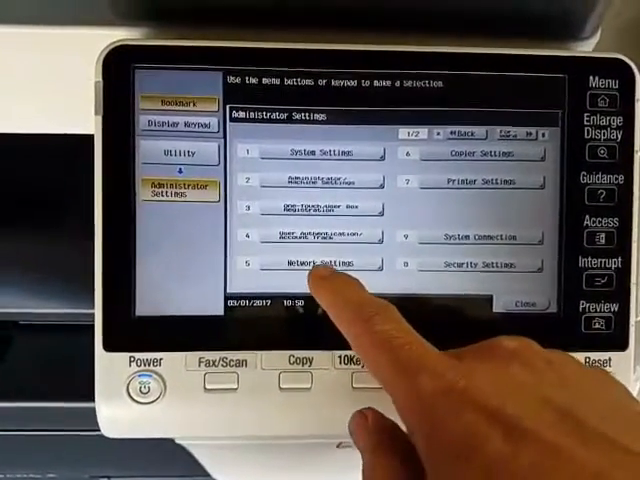
{"action": "left_click", "coordinate": [320, 262]}
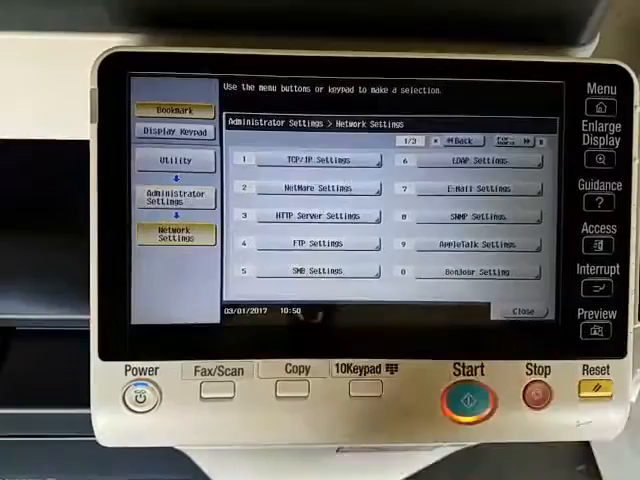
{"action": "left_click", "coordinate": [478, 244]}
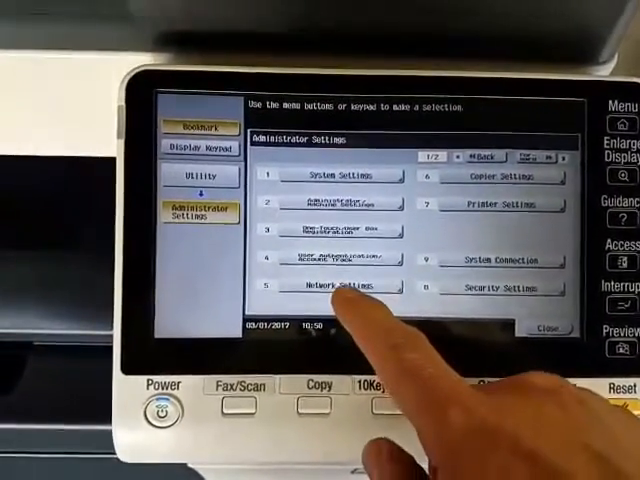
{"action": "left_click", "coordinate": [342, 288]}
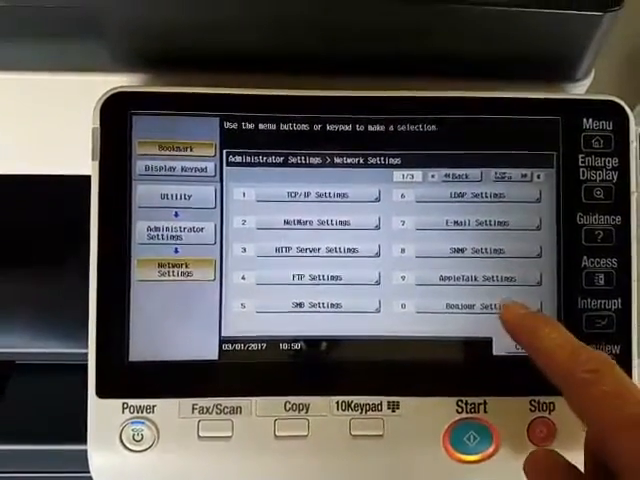
{"action": "left_click", "coordinate": [476, 304]}
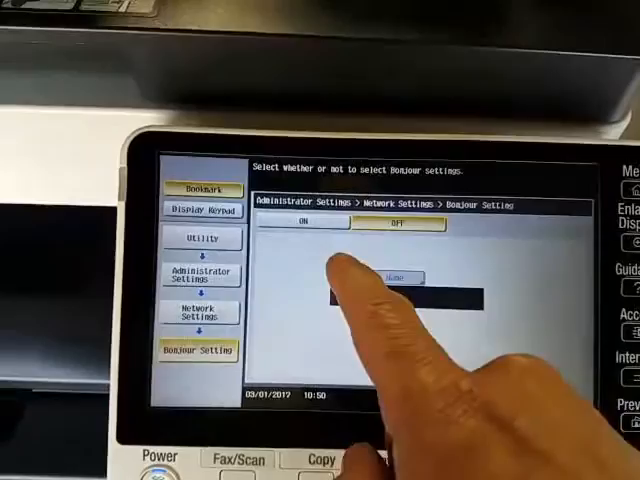